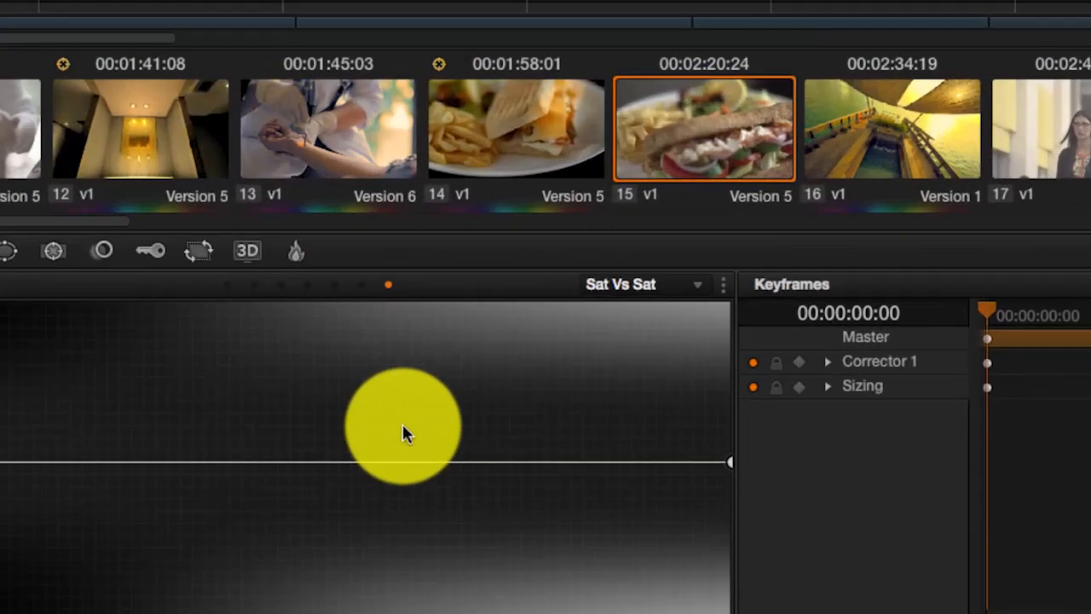
# Choose the Sat Vs Sat curve mode in the Curves palette for the sandwich shot
pyautogui.click(697, 283)
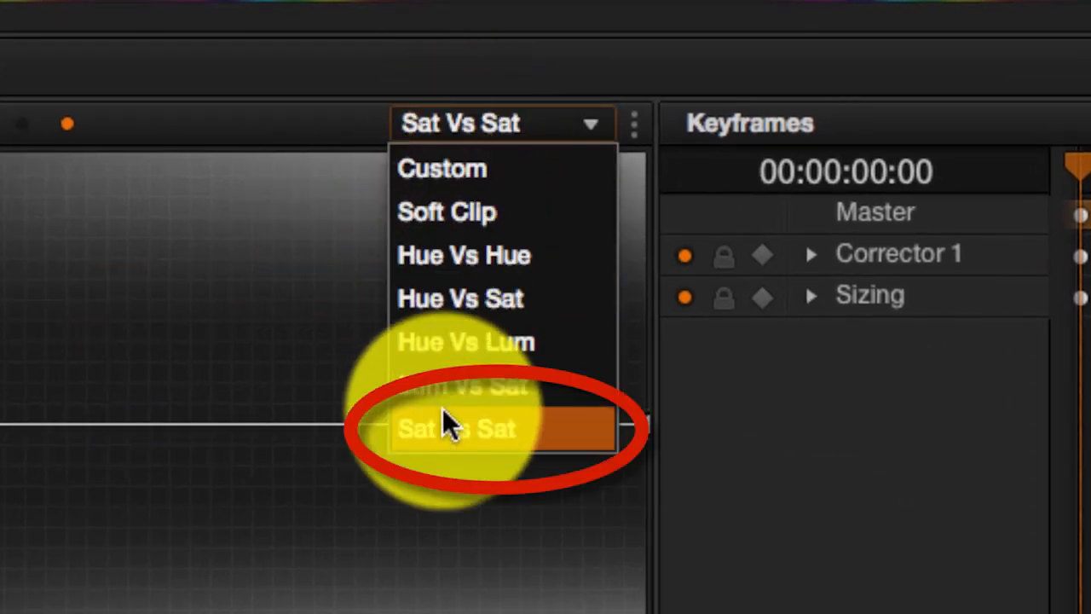
pyautogui.moveTo(452, 447)
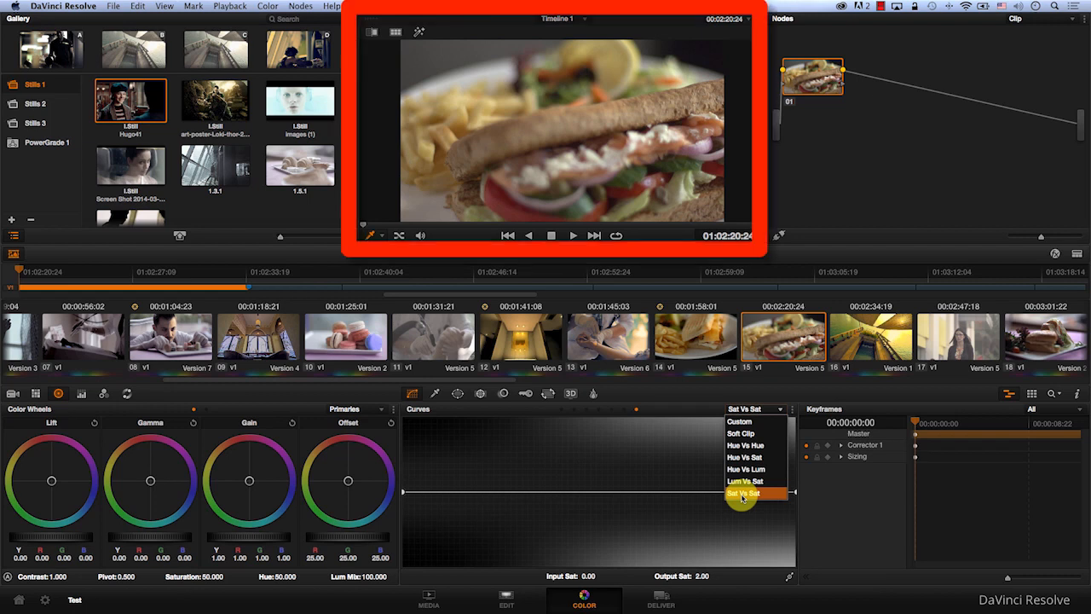
pyautogui.click(743, 493)
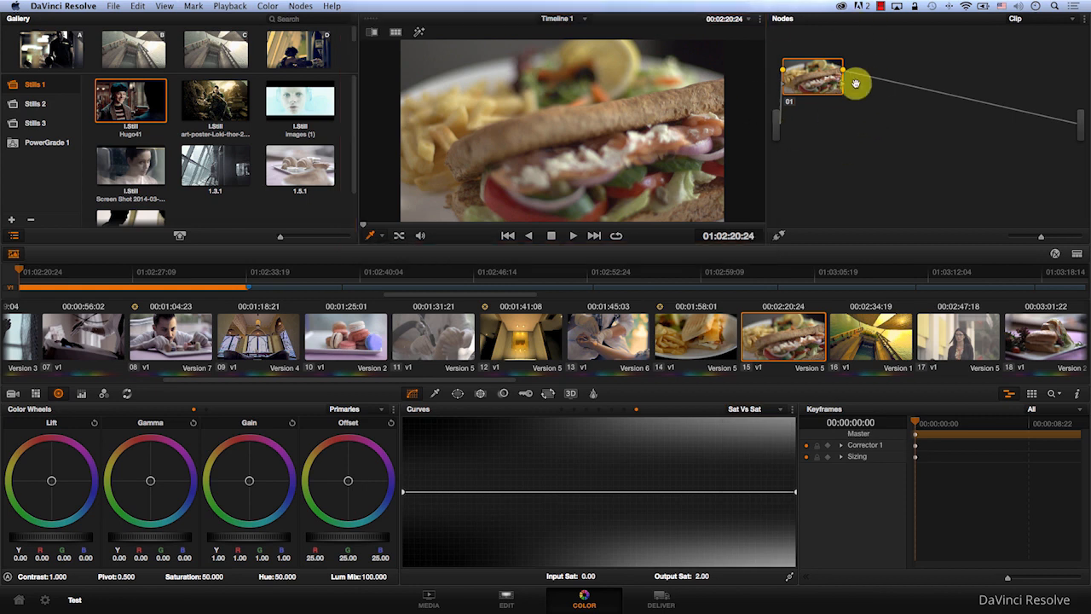
pyautogui.moveTo(208, 586)
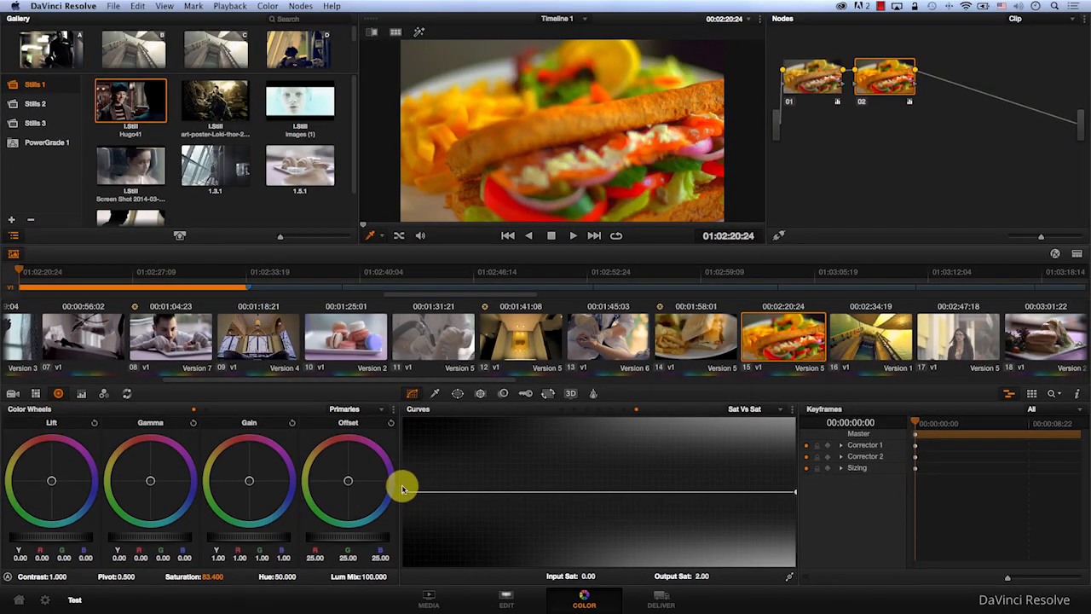
pyautogui.moveTo(406, 491)
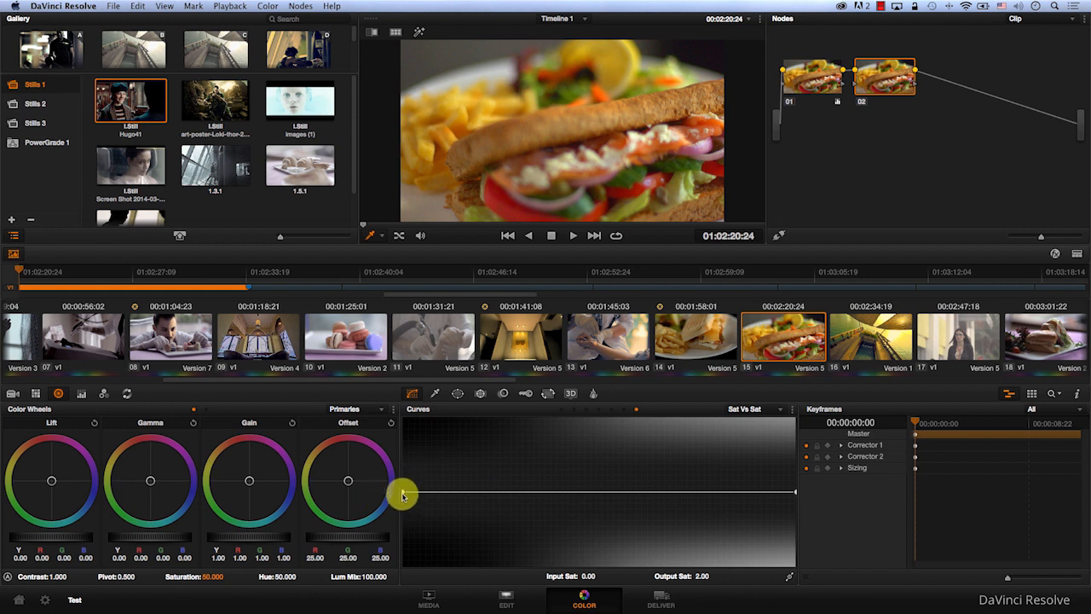
# Raise the low-saturation end of the Sat Vs Sat curve to about 1.59 output
pyautogui.moveTo(406, 491); pyautogui.dragTo(406, 450)
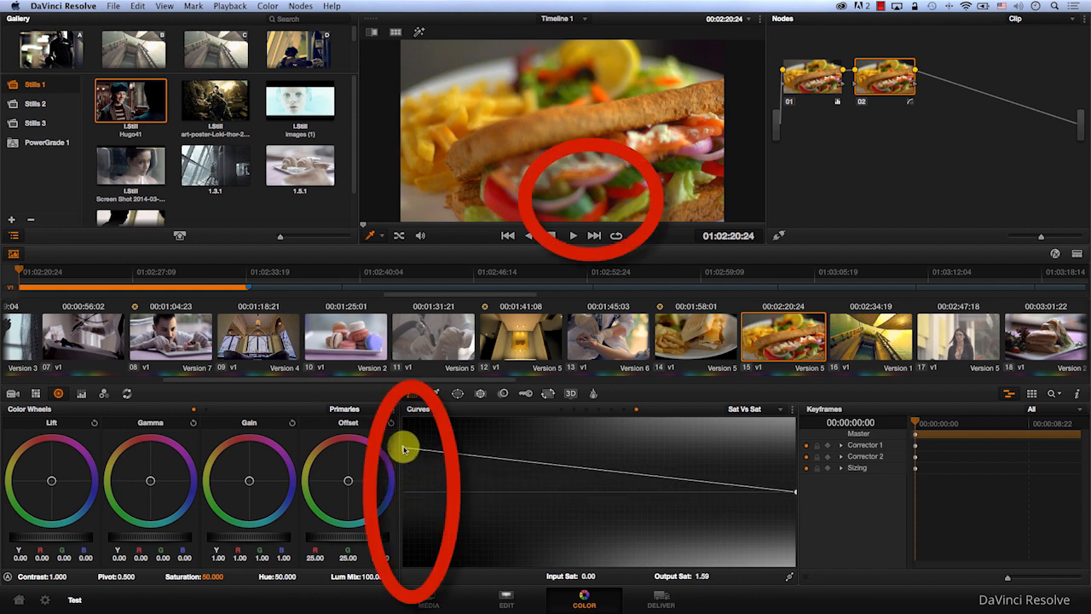
pyautogui.moveTo(405, 450); pyautogui.dragTo(405, 422)
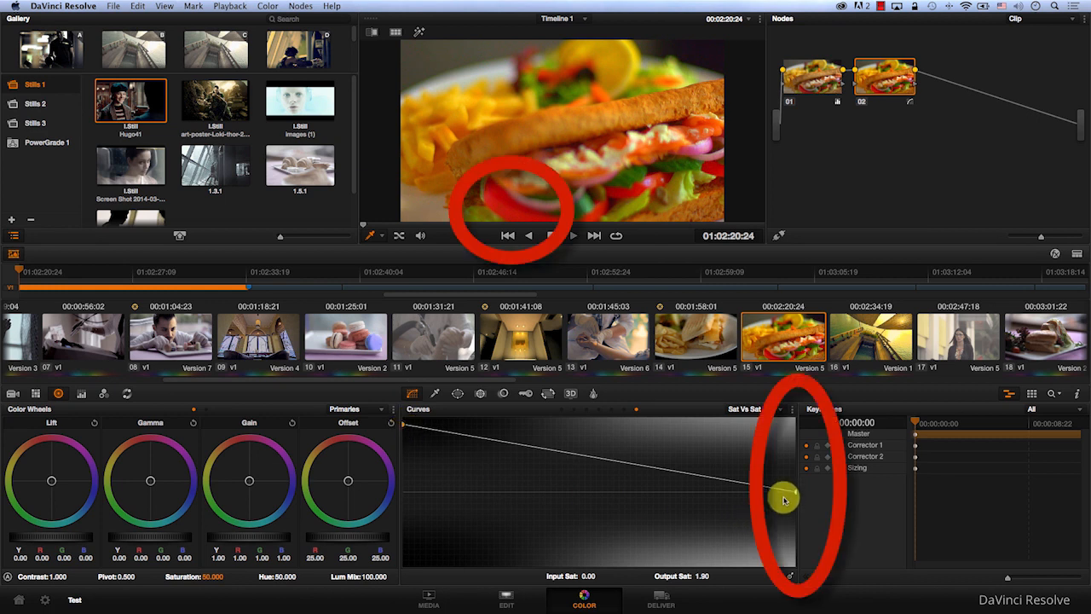
# Lower the high-saturation end of the curve to tone down the red tomatoes, then ease it back slightly
pyautogui.moveTo(783, 498); pyautogui.dragTo(793, 515)
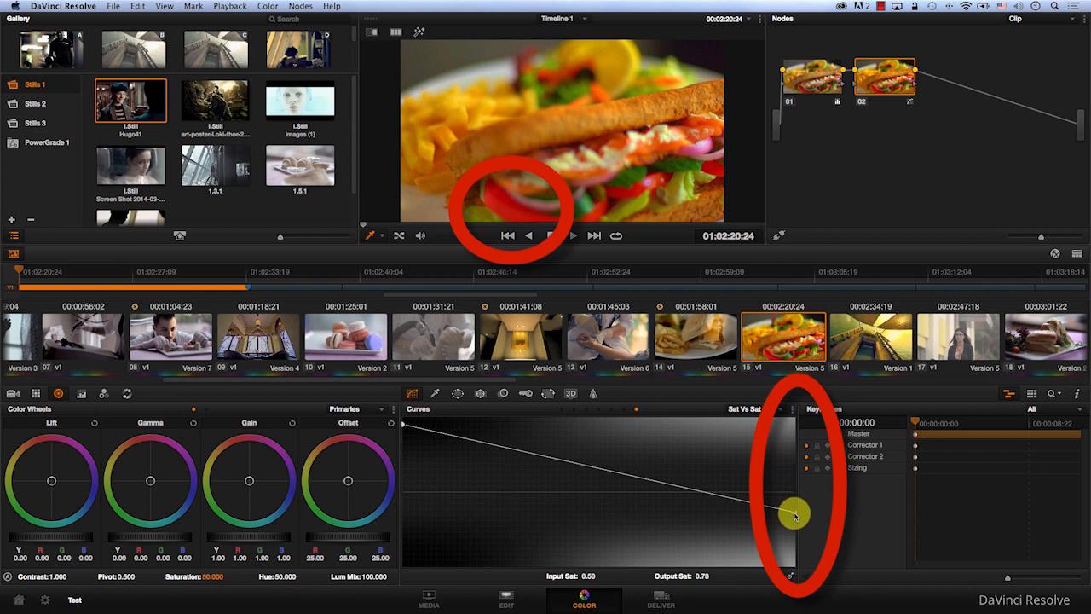
pyautogui.moveTo(793, 515); pyautogui.dragTo(793, 566)
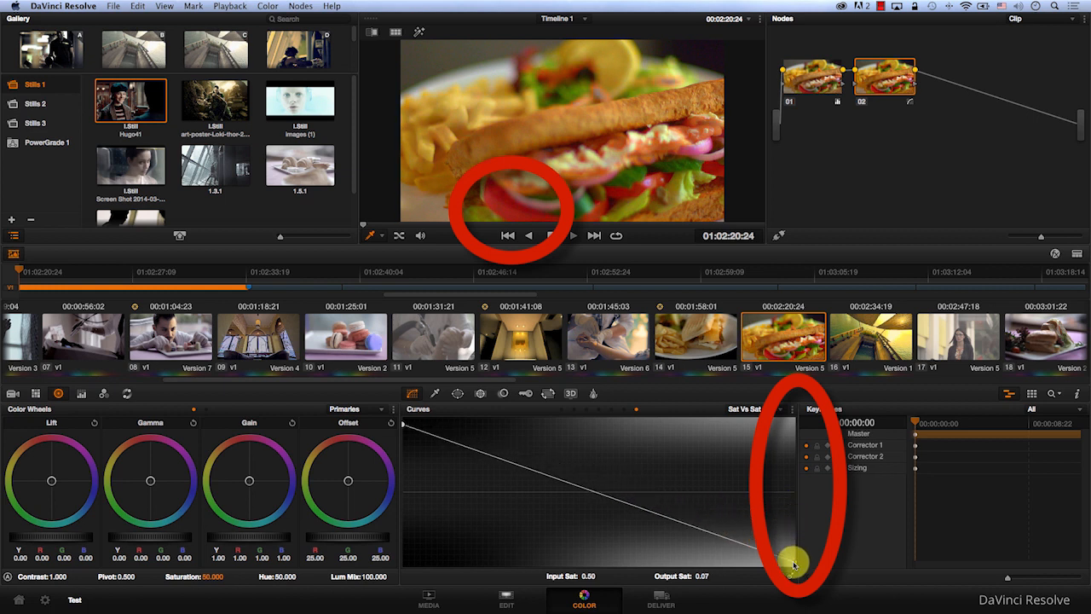
pyautogui.moveTo(794, 563); pyautogui.dragTo(794, 552)
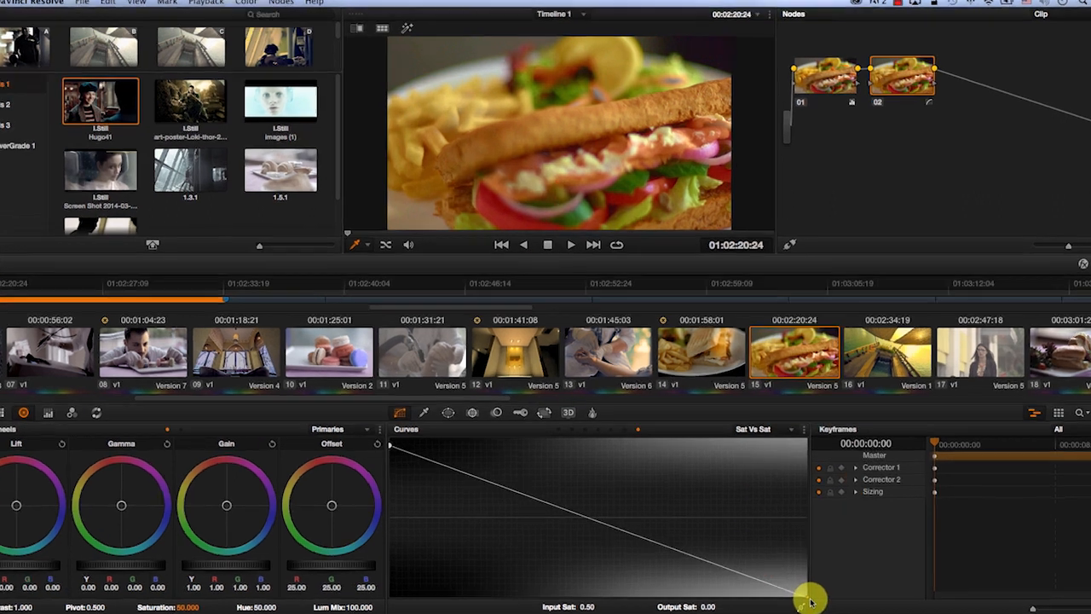
pyautogui.moveTo(805, 593); pyautogui.dragTo(794, 566)
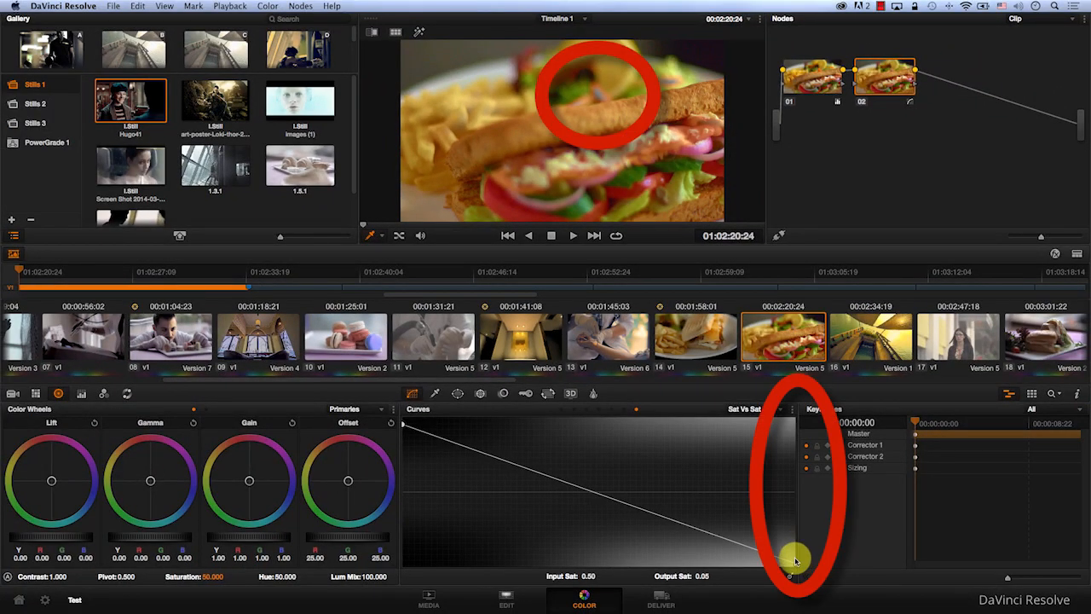
pyautogui.moveTo(787, 566); pyautogui.dragTo(798, 525)
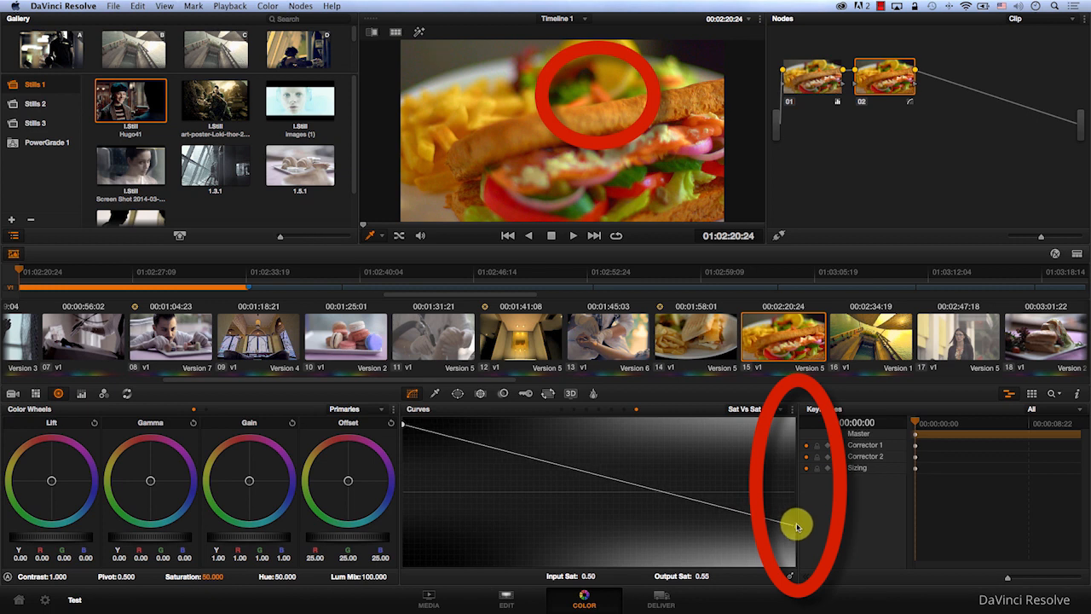